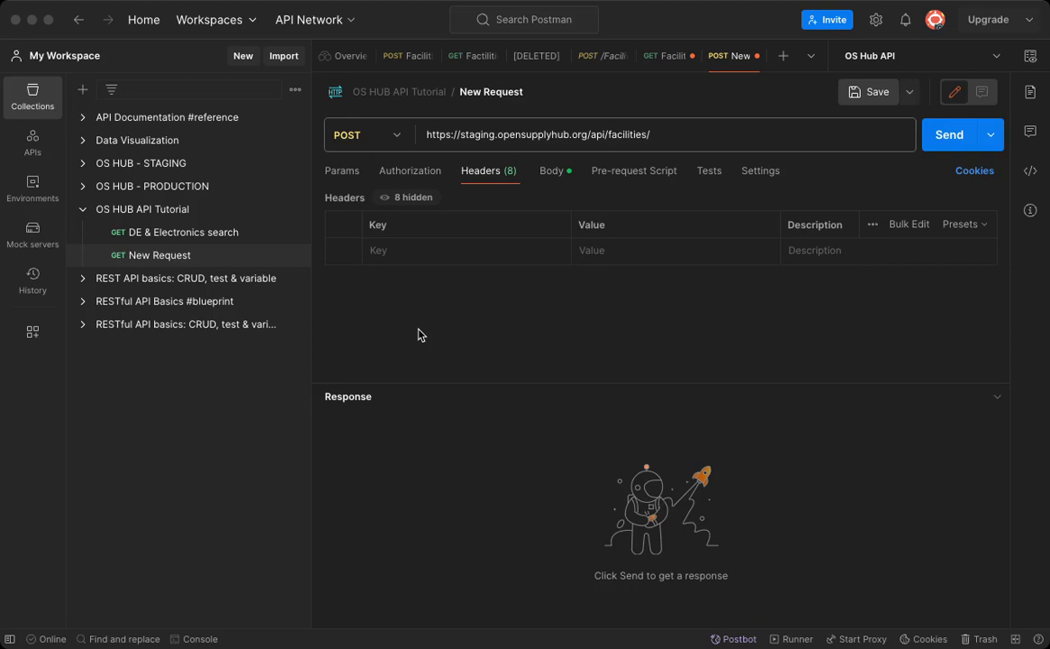
mouse_move(430, 283)
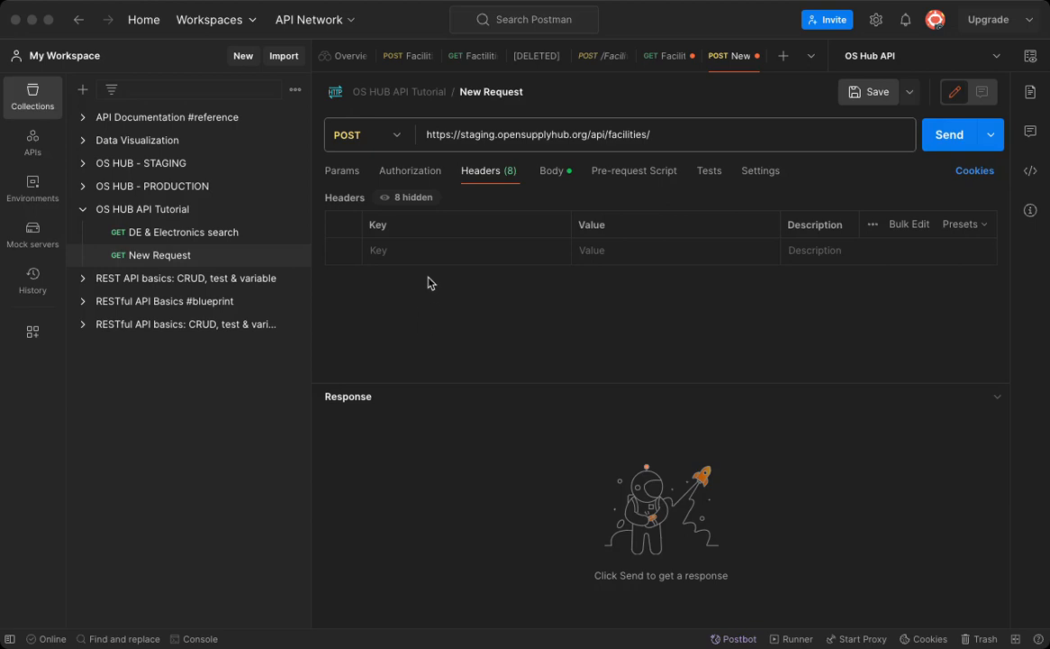
mouse_move(604, 233)
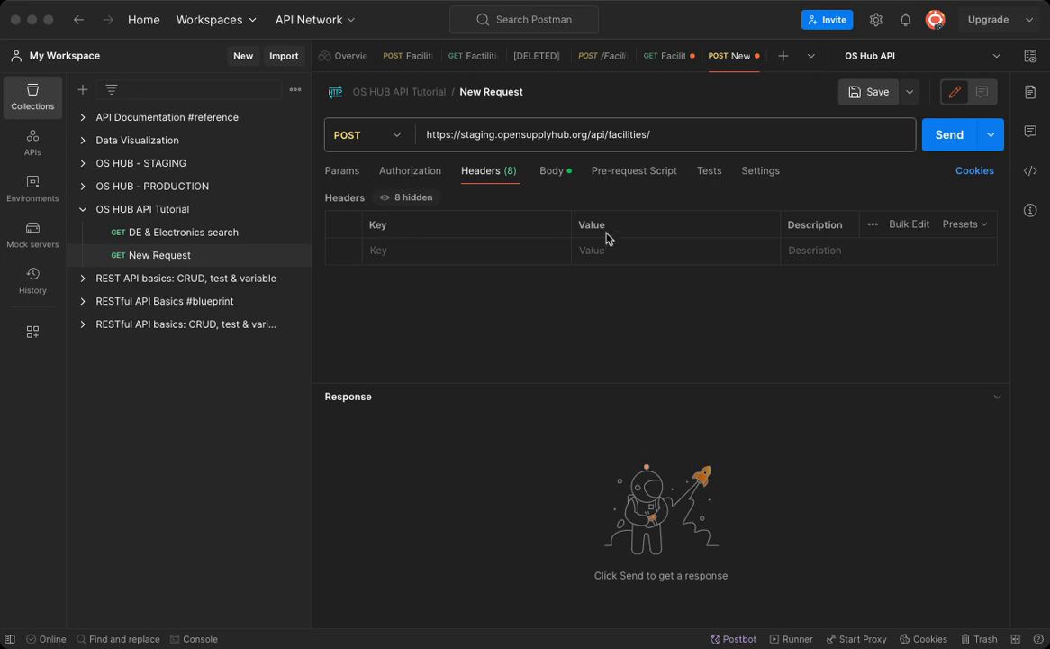
mouse_move(596, 219)
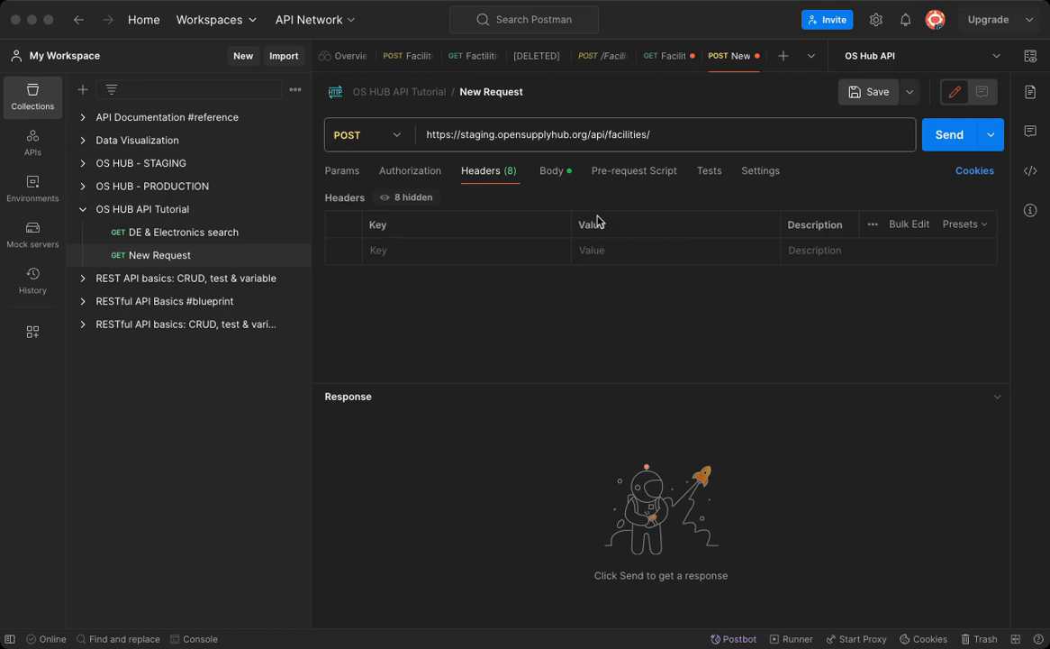
mouse_move(588, 184)
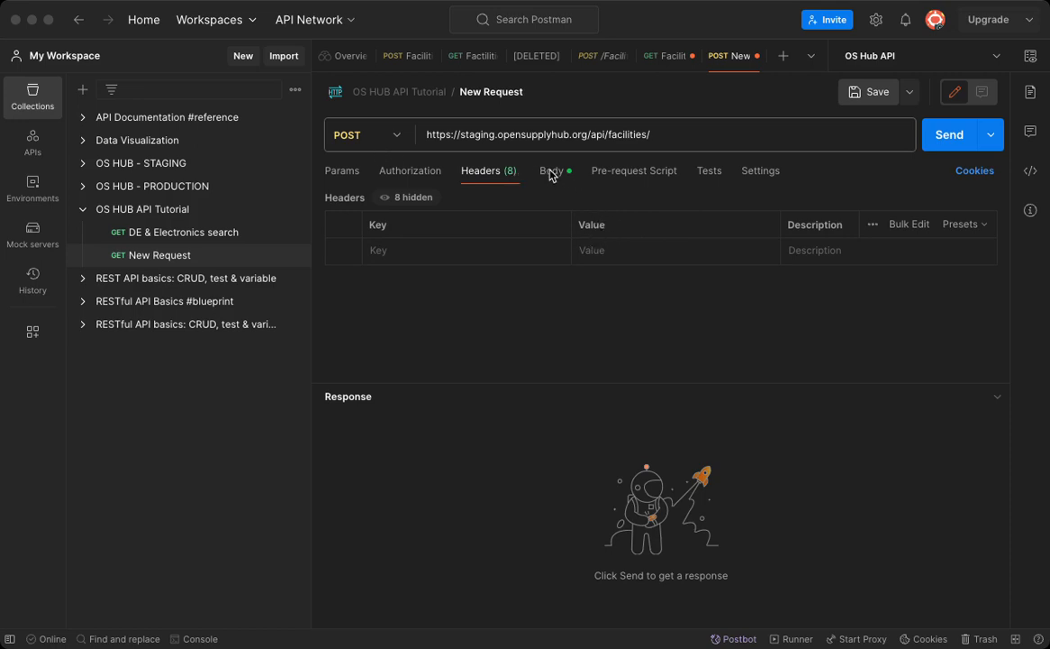
Open the raw JSON body with '{' and add "country": "US" followed by a comma
click(551, 170)
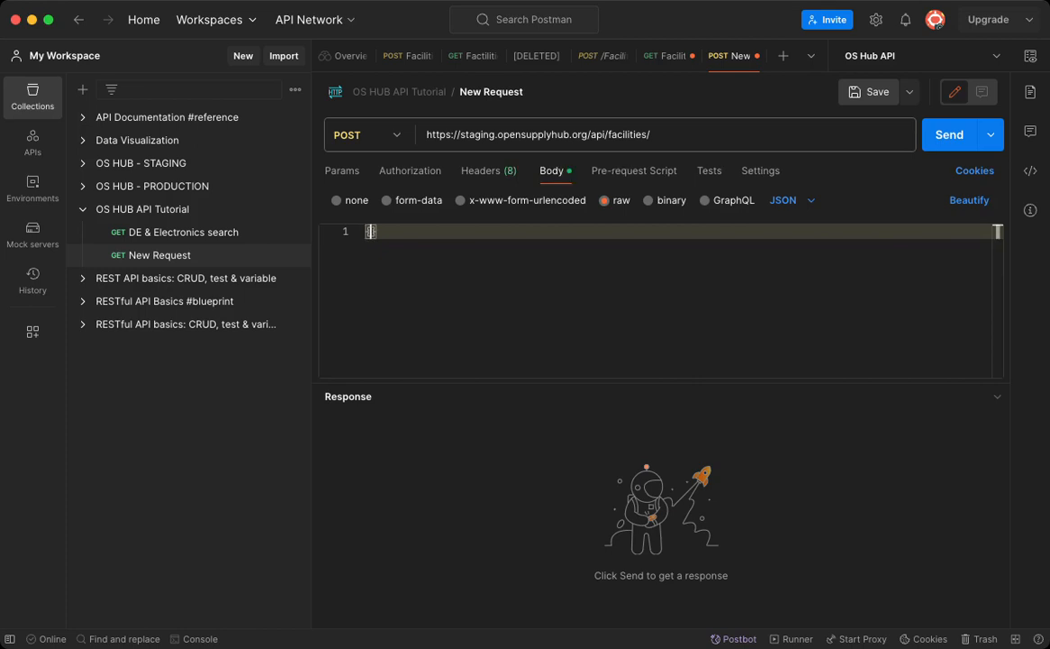
text({)
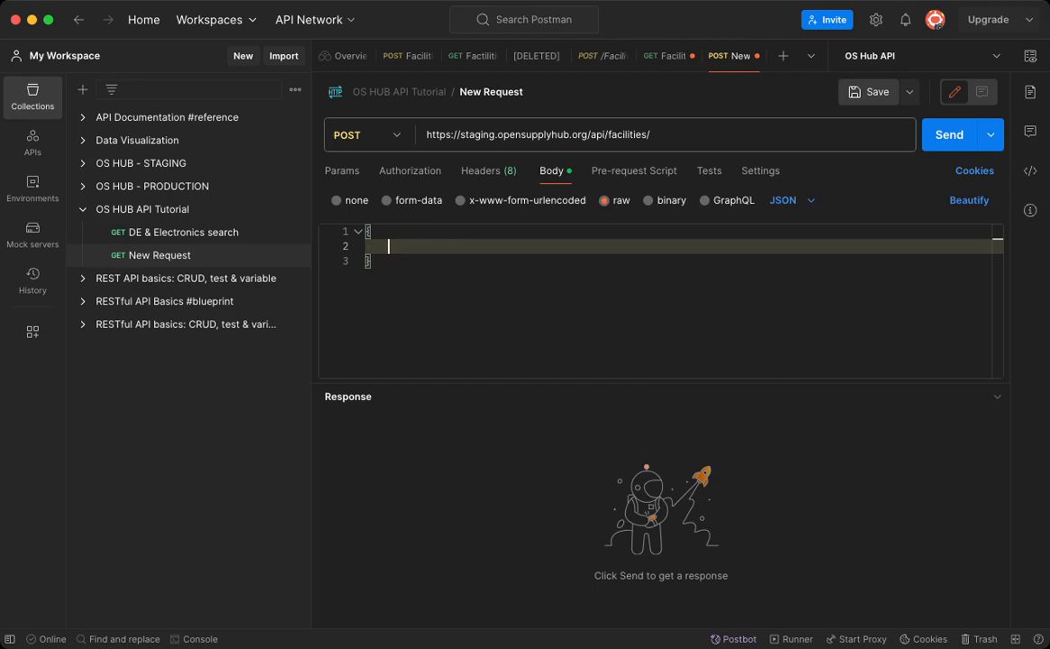
text("")
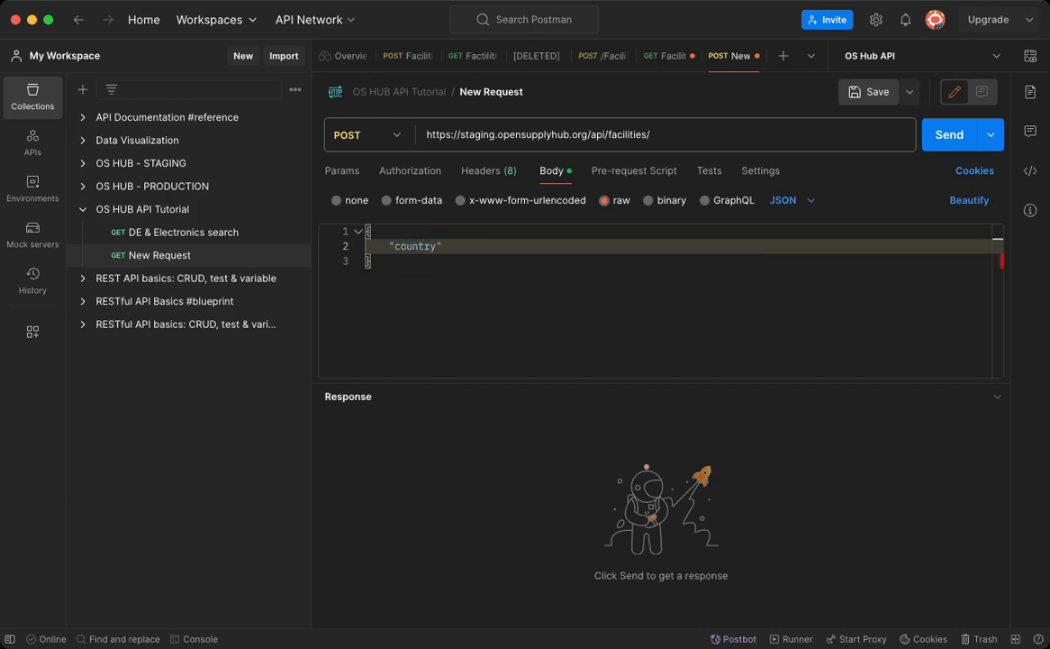
text(:)
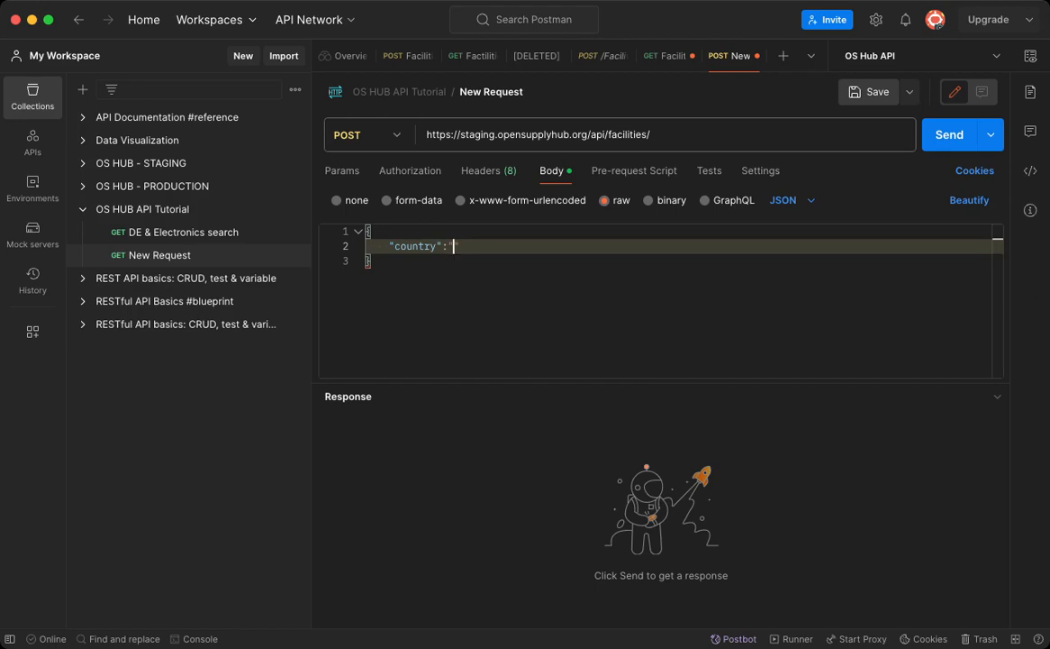
text(")
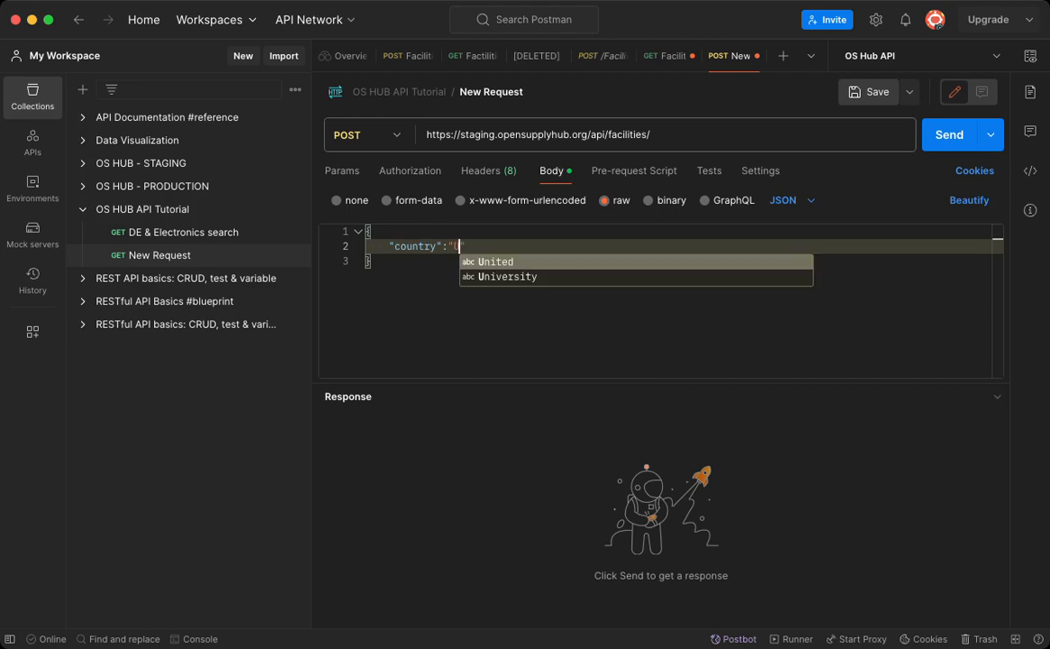
text(US)
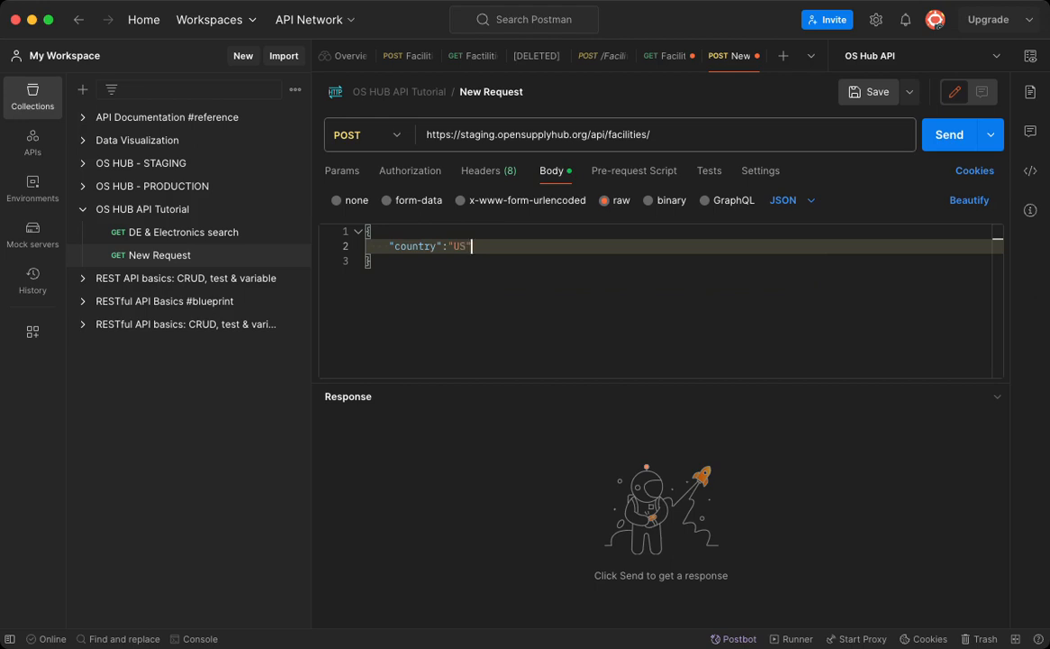
text(",)
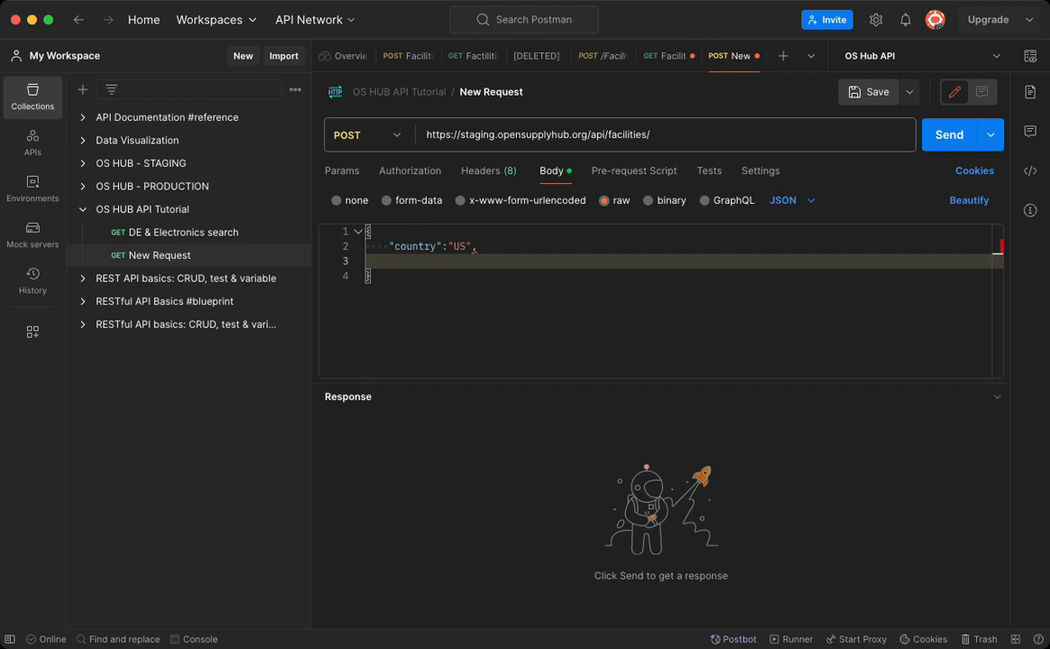
Add "name": "Ben & Jerry's Waterbury Factory" with a trailing comma, then start a new line
text("")
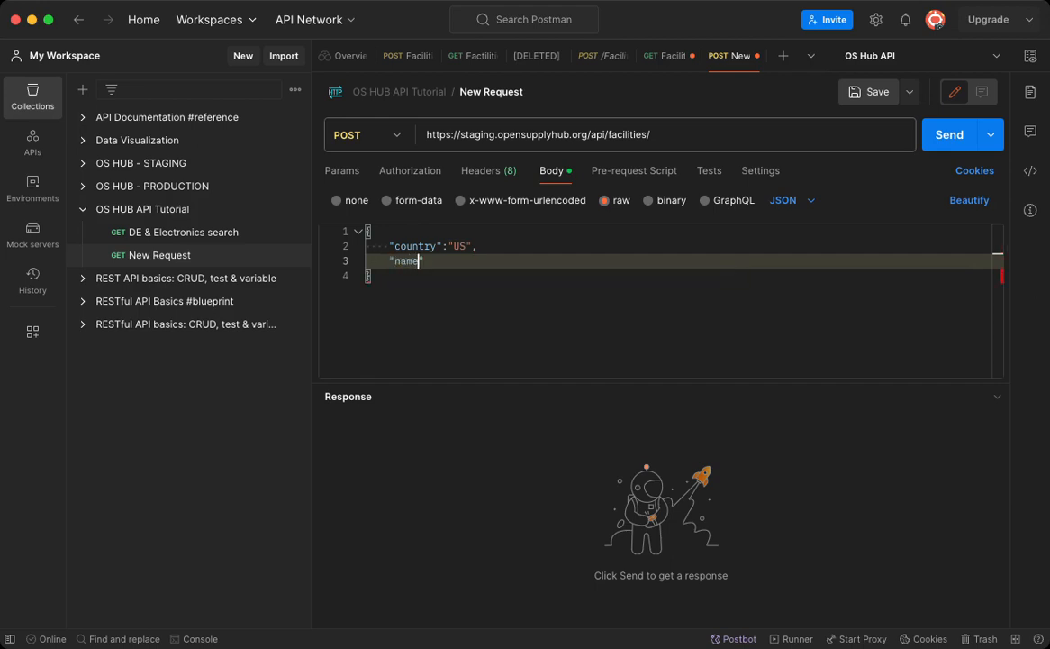
text(":)
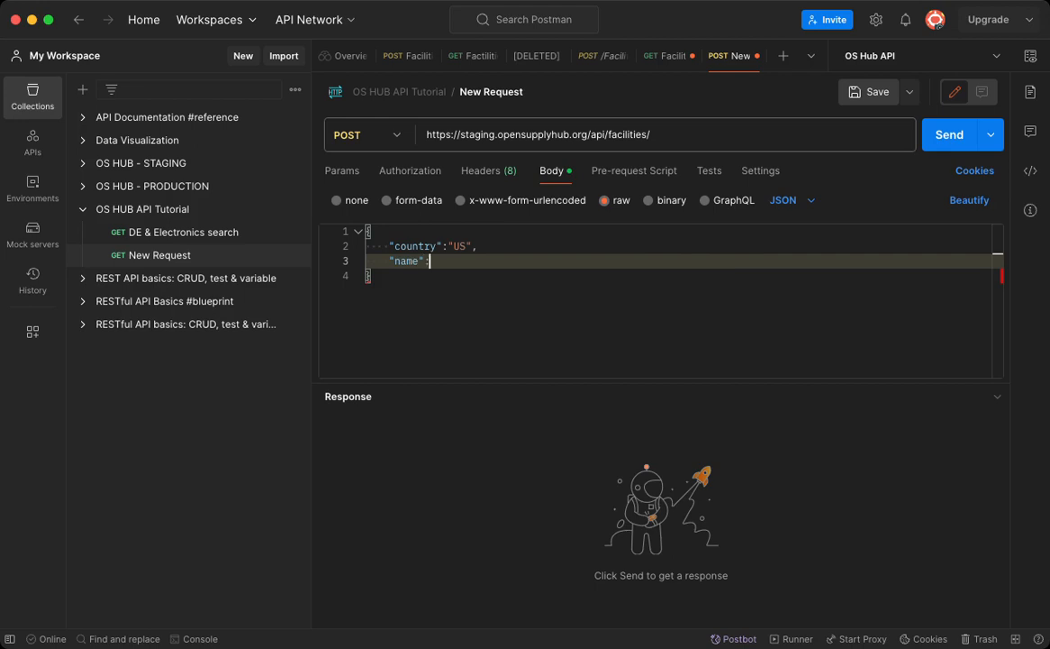
text("")
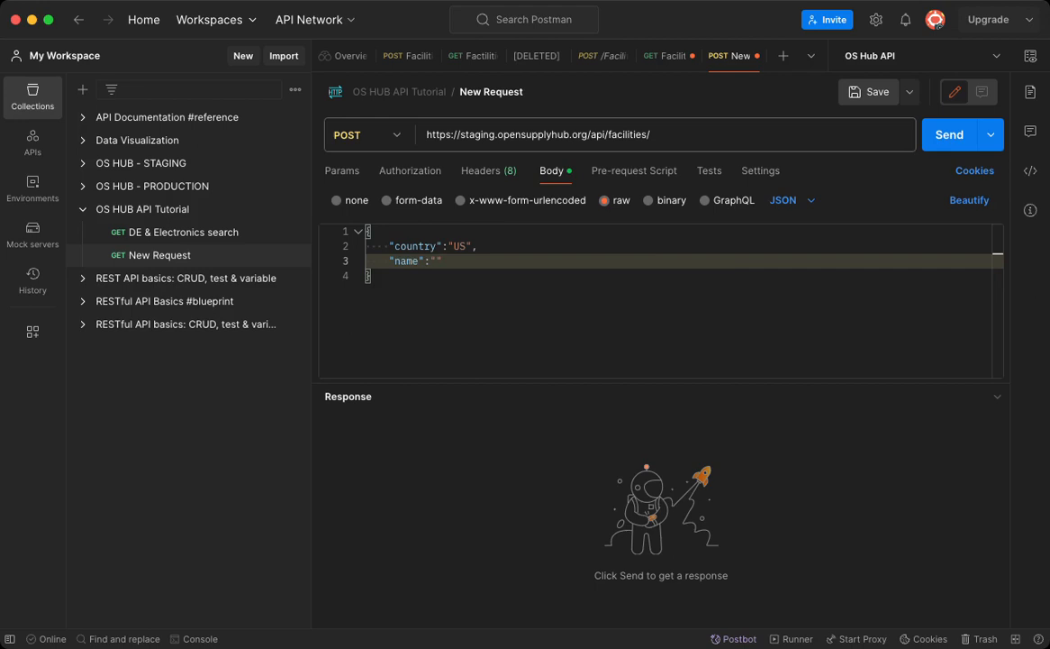
text(Ben)
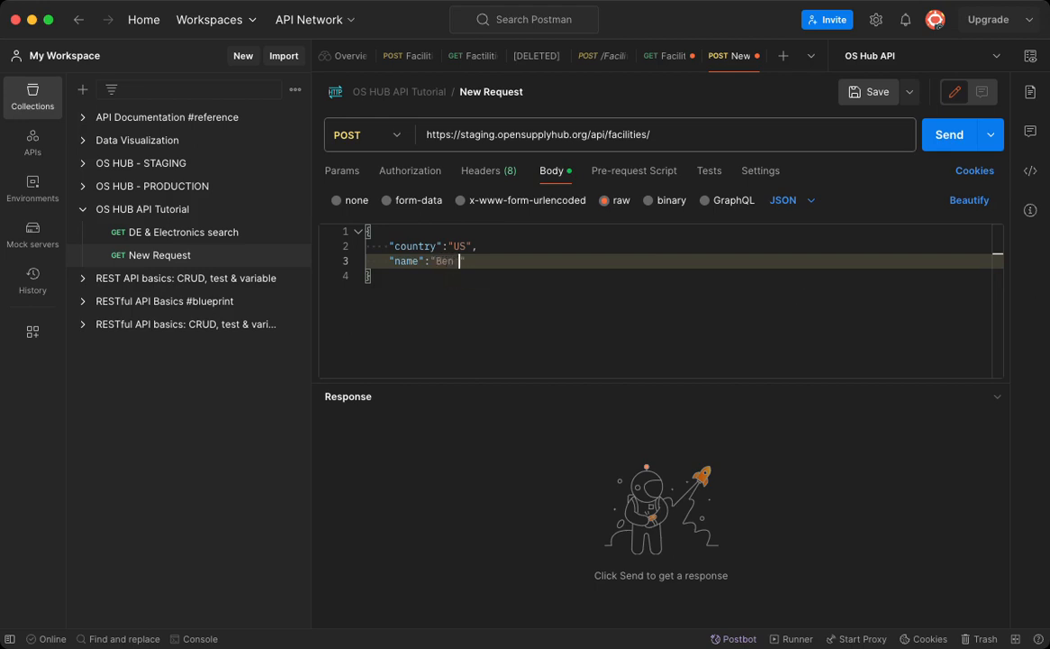
text(& jerry's)
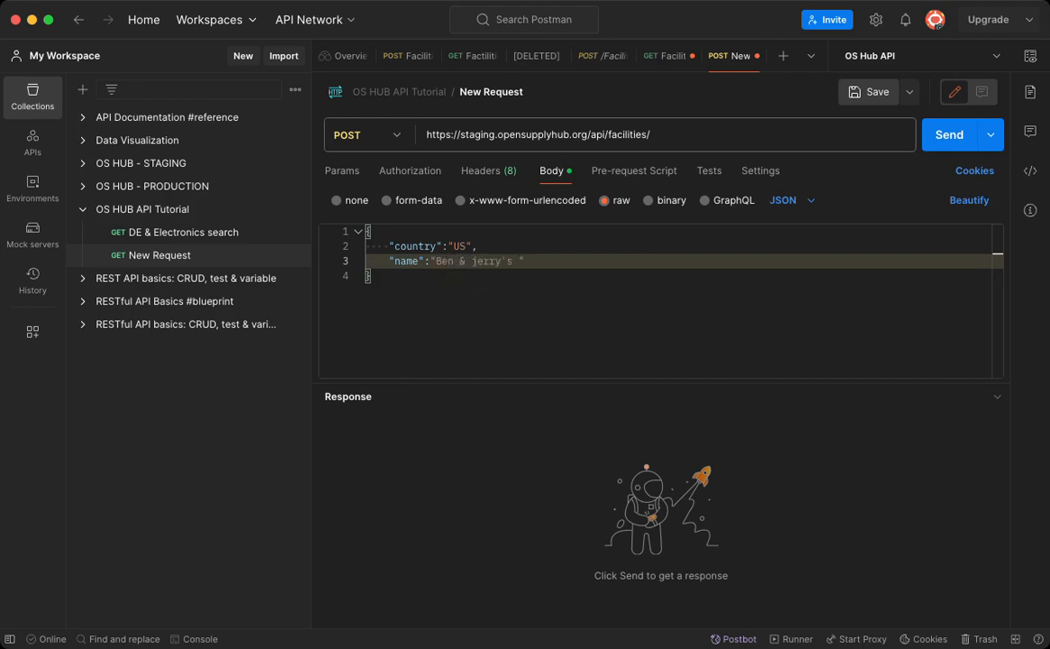
text(I)
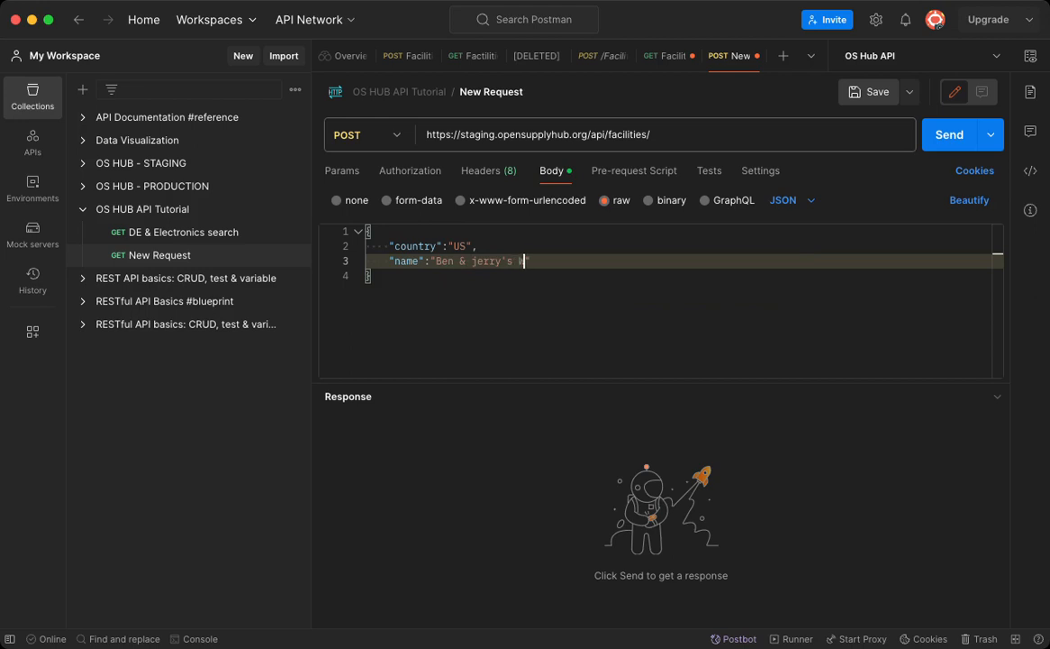
text(Waterbury Fact)
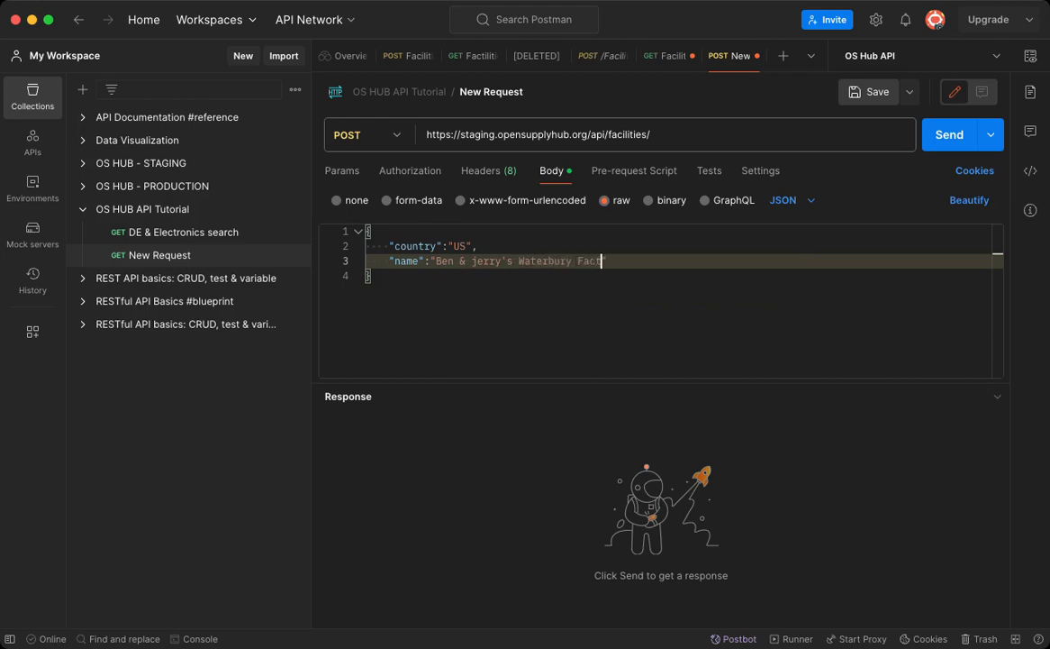
text(ory")
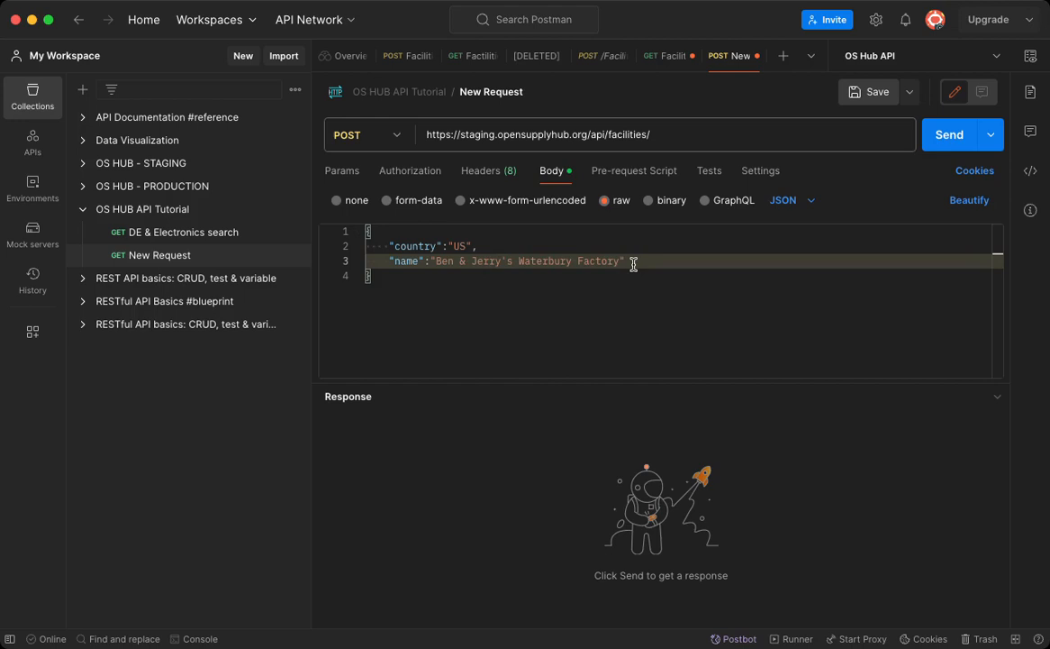
text(,)
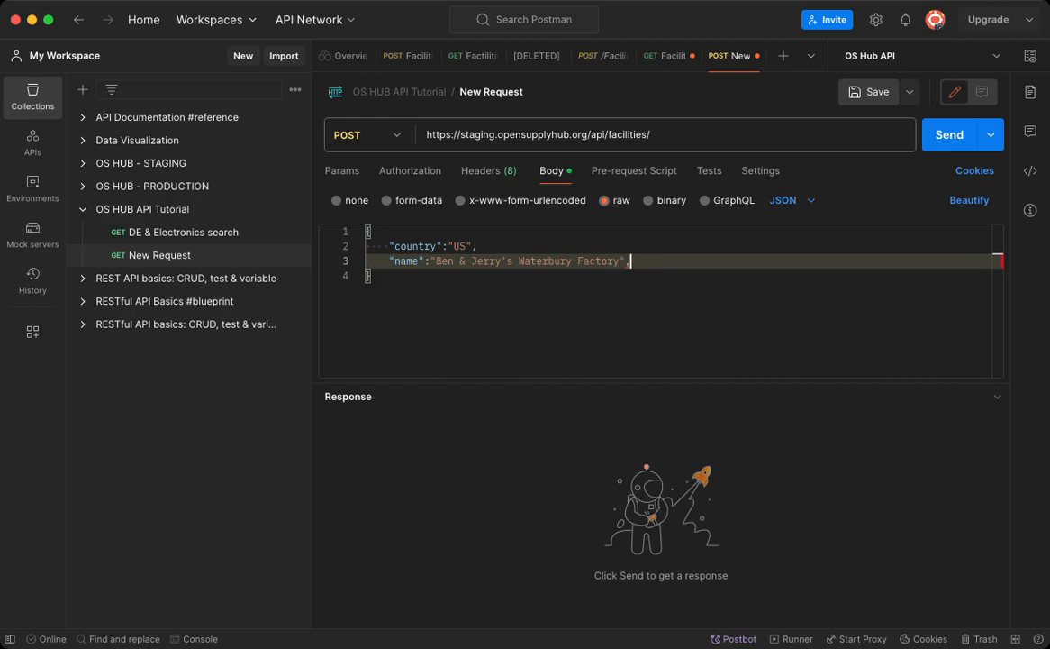
key(Enter)
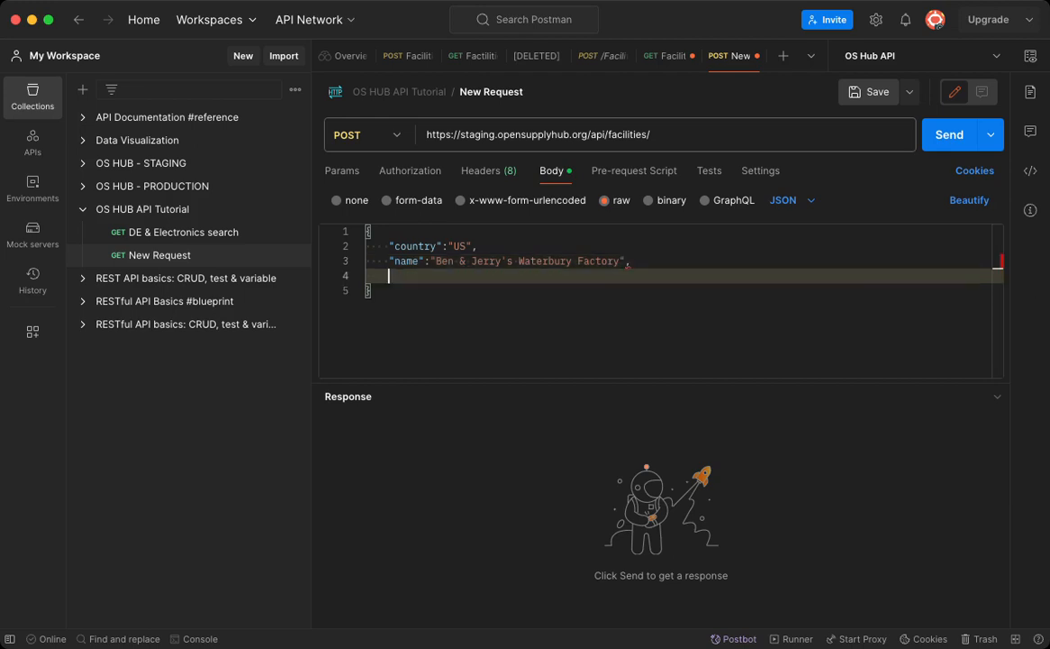
Type "address": "1281 Waterbury-Stowe Road, Waterbury, VT 05676" into the JSON body
text("a)
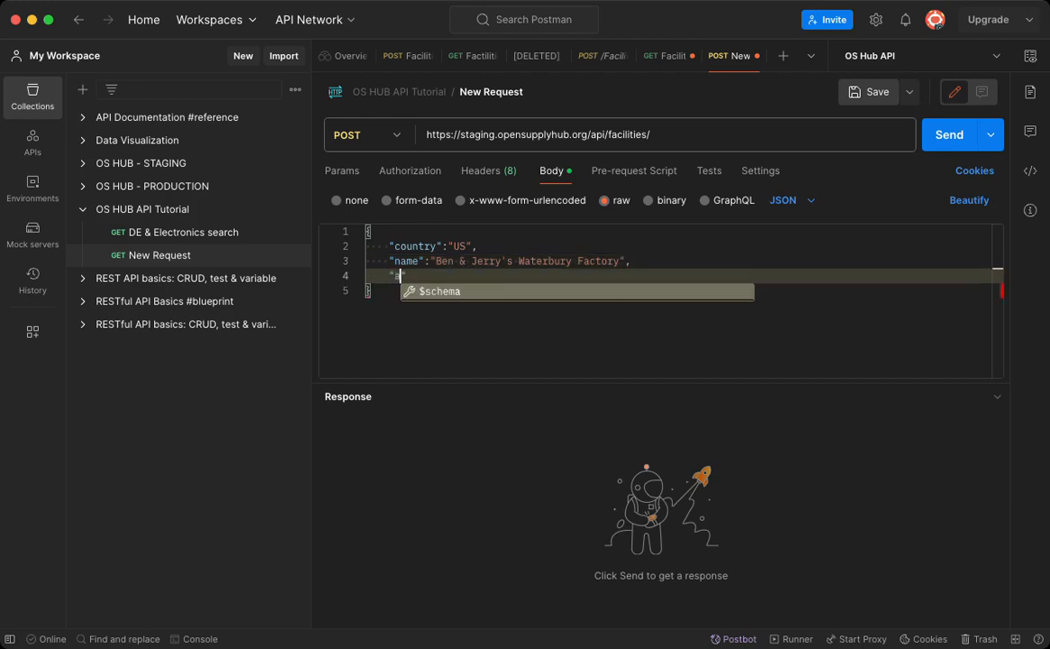
text("address")
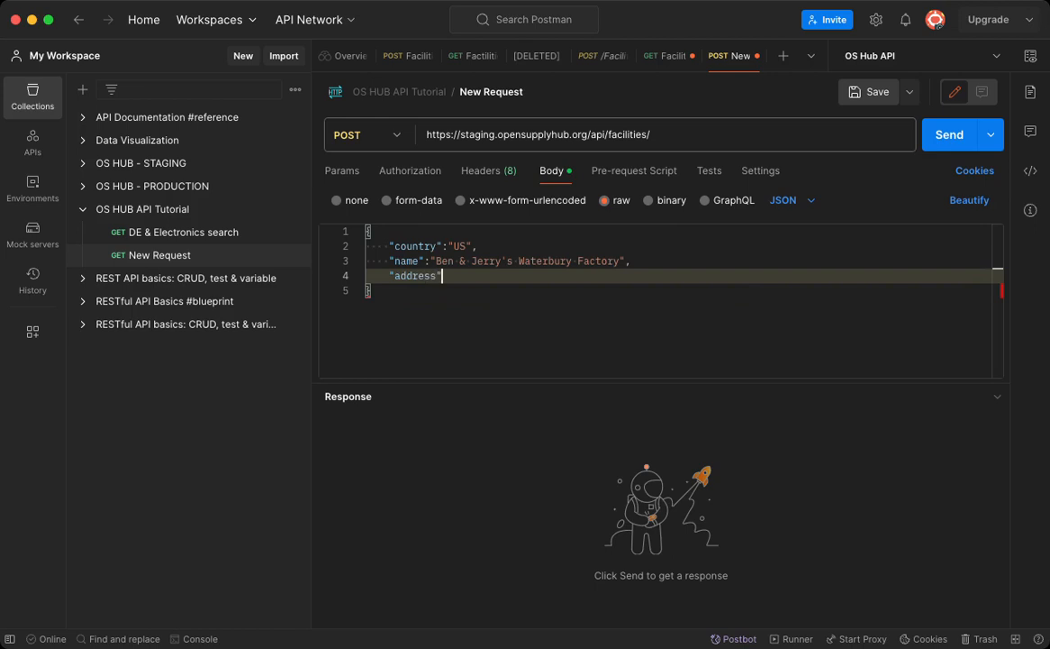
text(:)
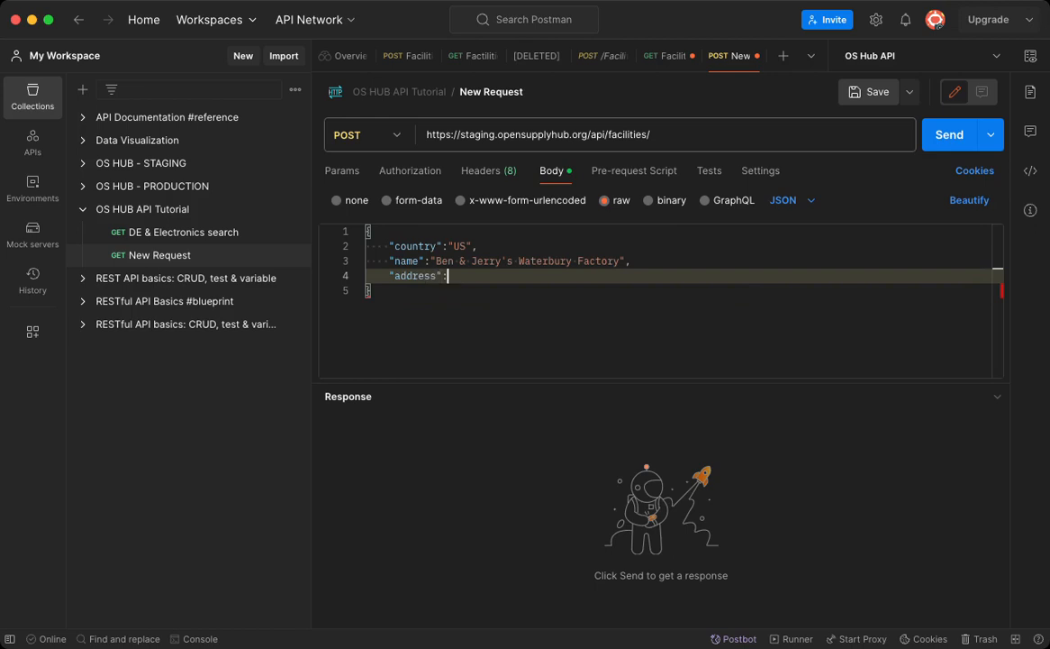
text("")
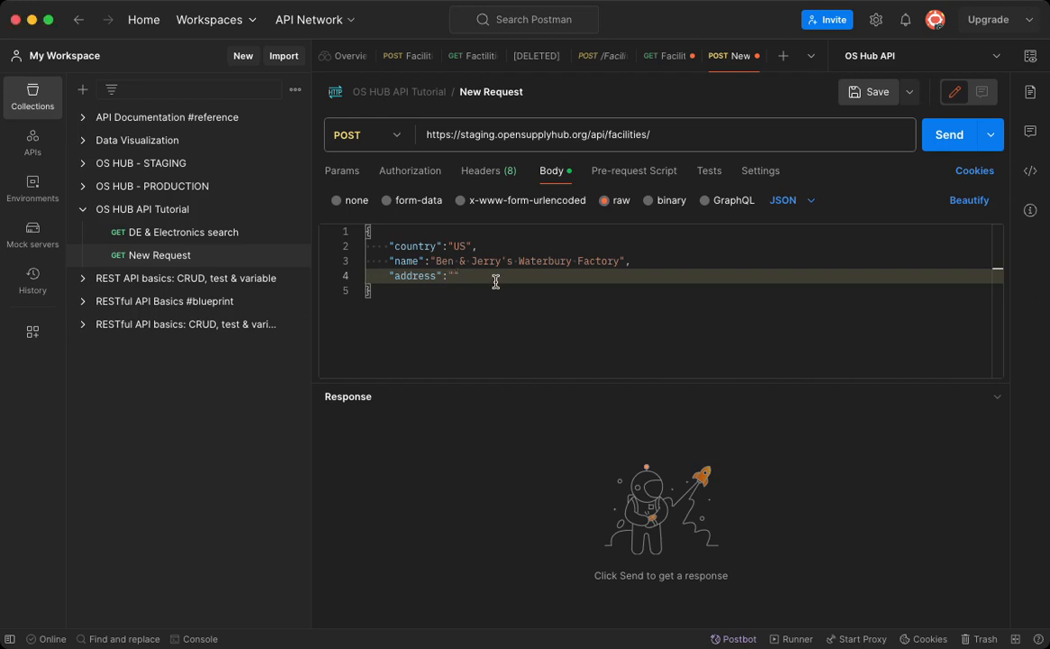
text(1281 Waterbury-Stowe Road, Waterbury, VT 05676)
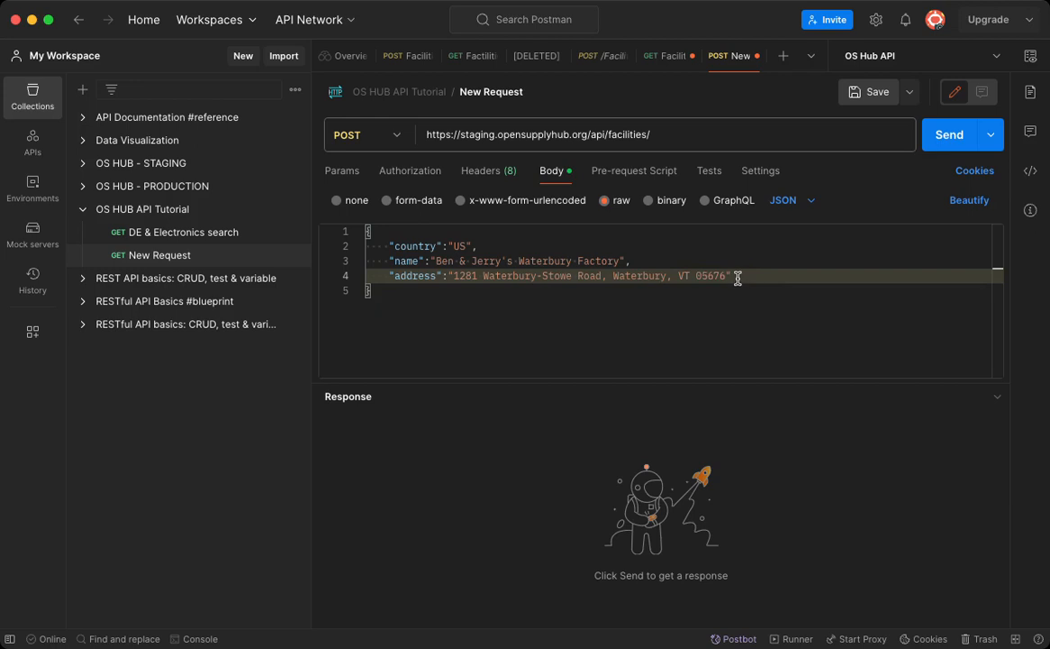
mouse_move(708, 294)
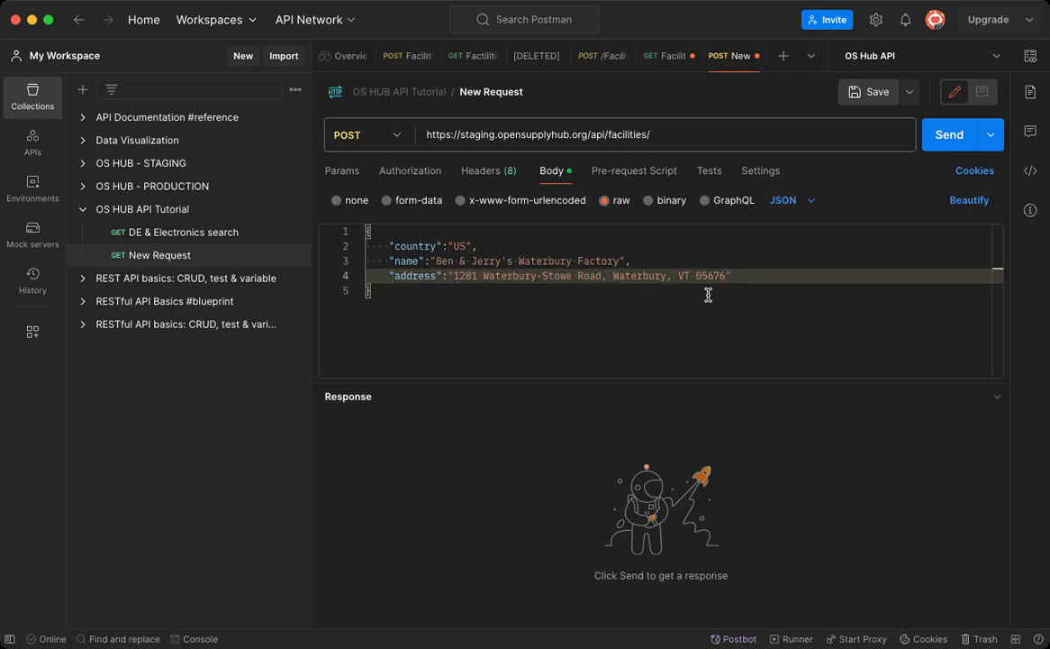
mouse_move(735, 276)
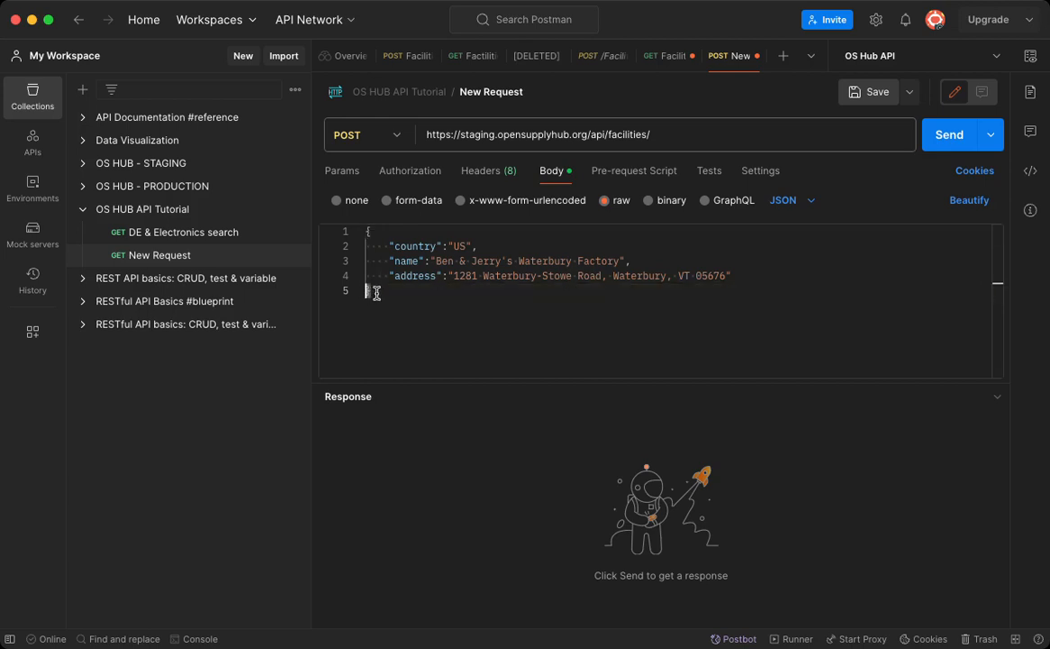
click(374, 291)
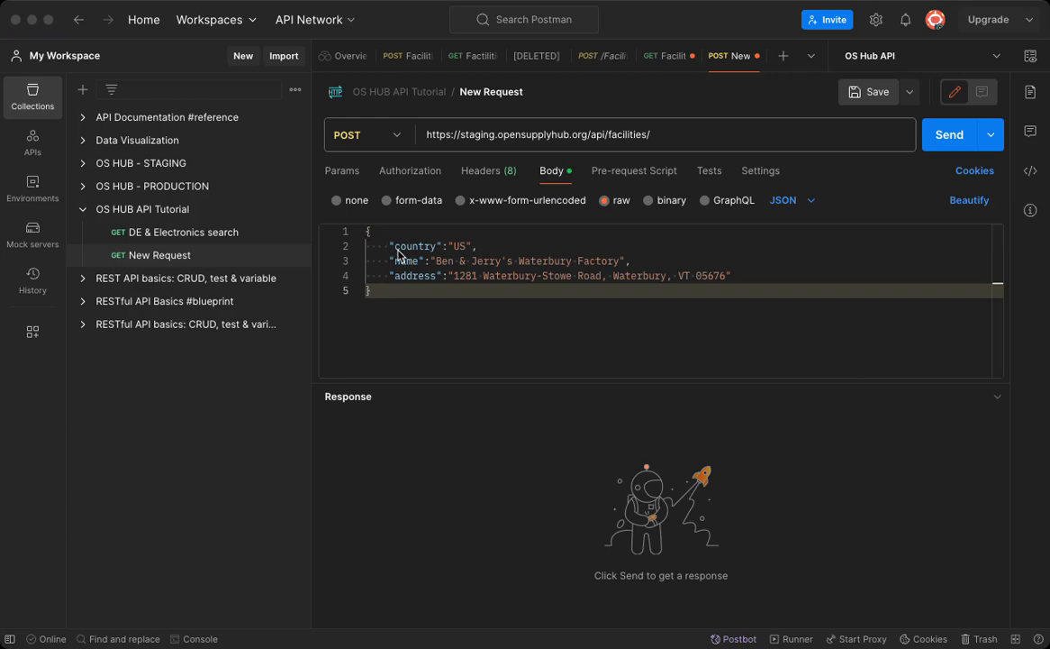
mouse_move(419, 261)
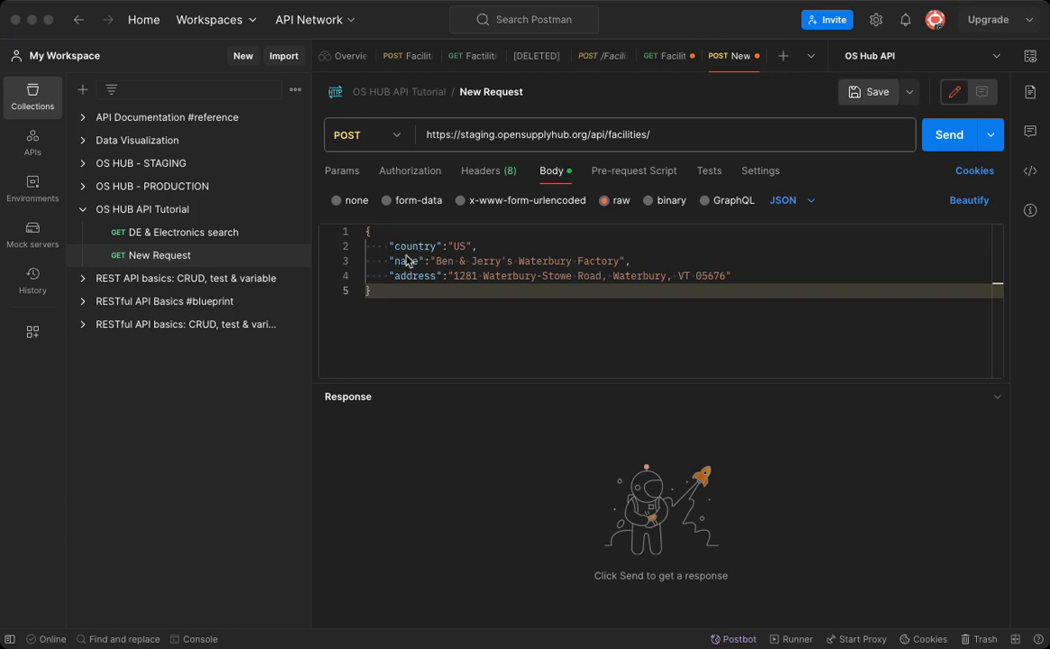
mouse_move(419, 299)
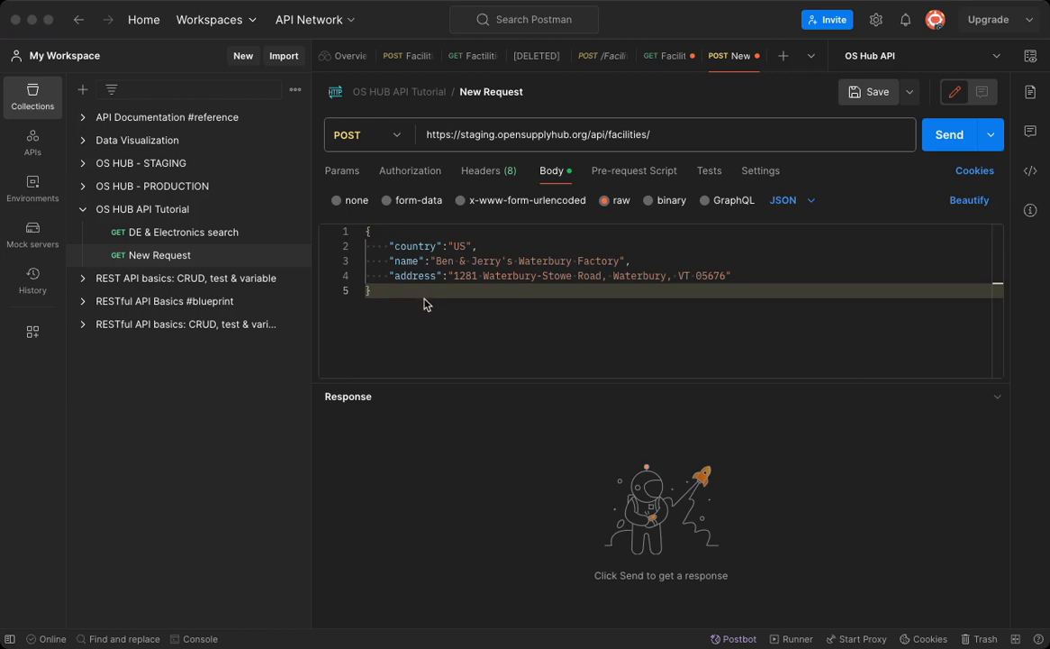
mouse_move(442, 295)
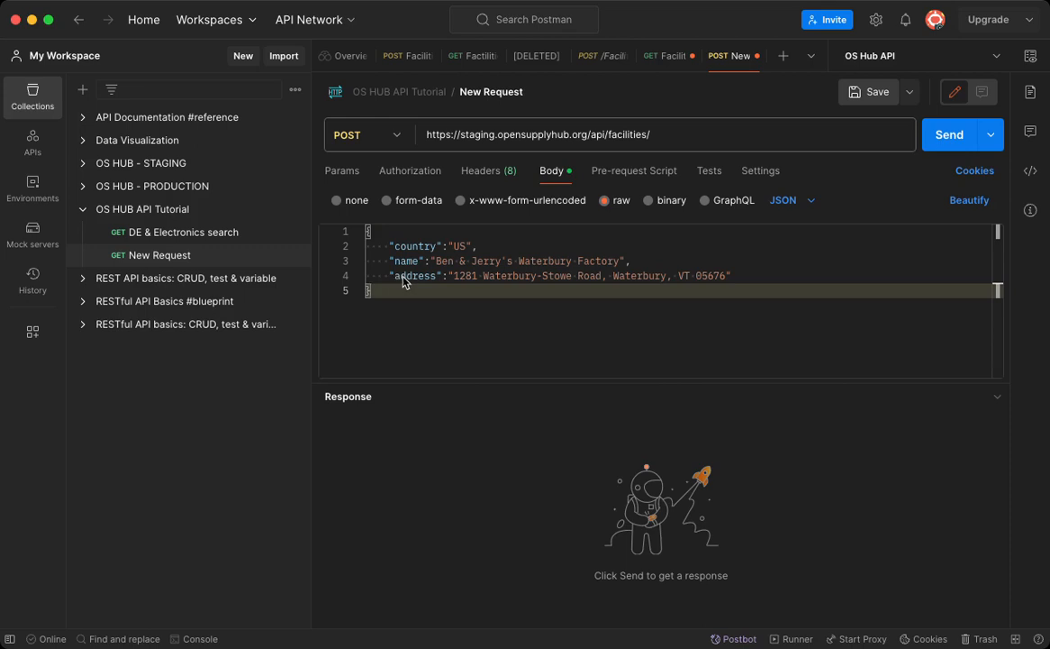
double_click(415, 276)
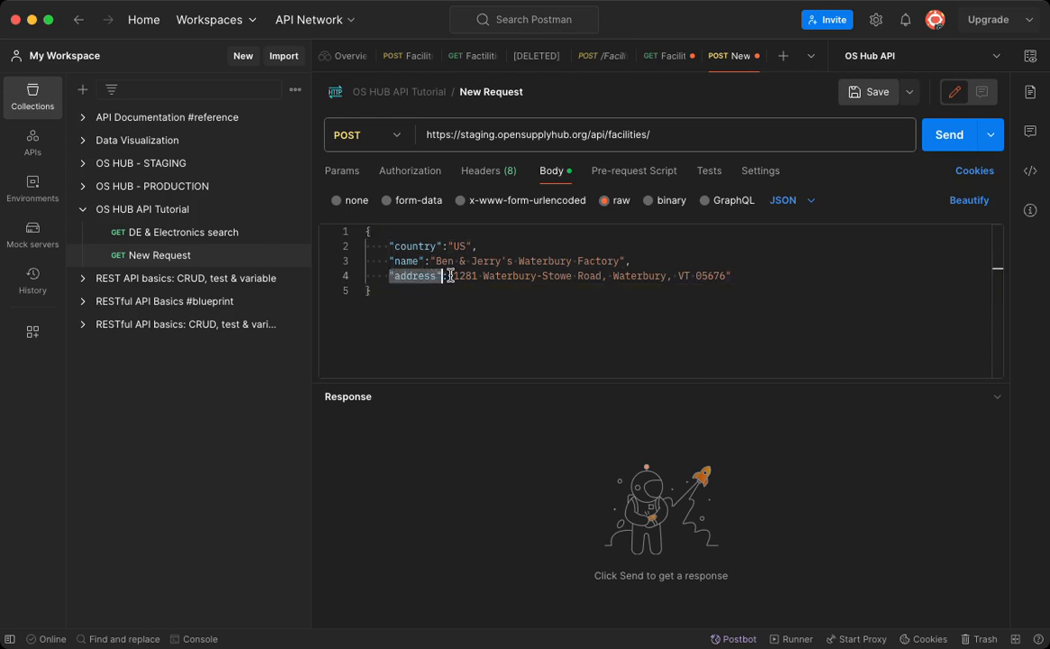
drag(452, 275, 730, 276)
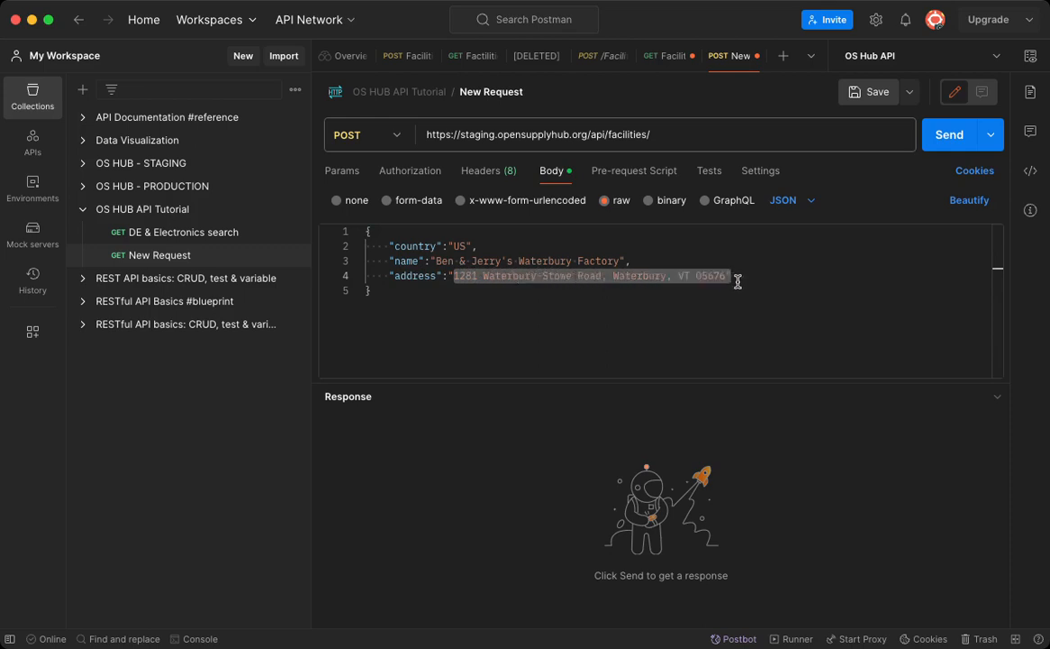